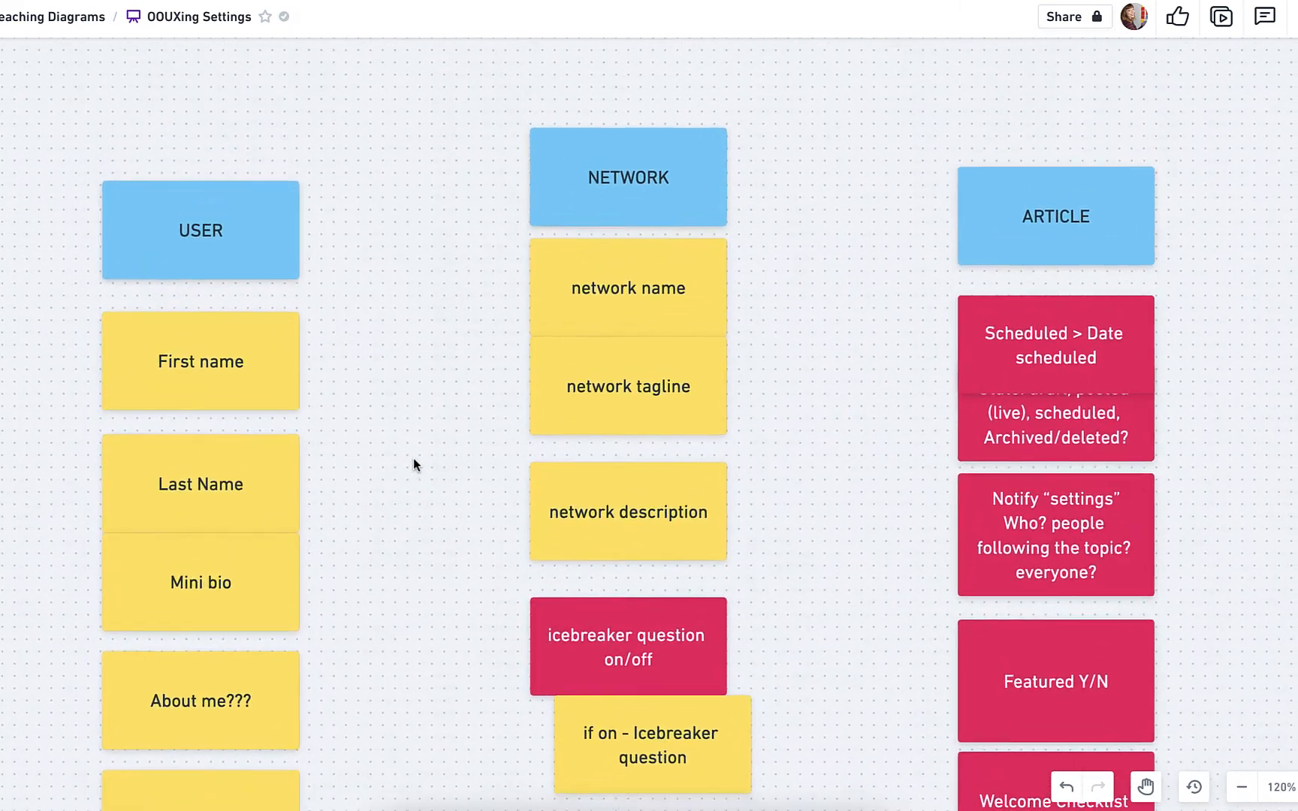
Scroll the board and duplicate the blue USER card to start a colour key
{"action": "scroll", "scroll_direction": "down", "scroll_amount": 3}
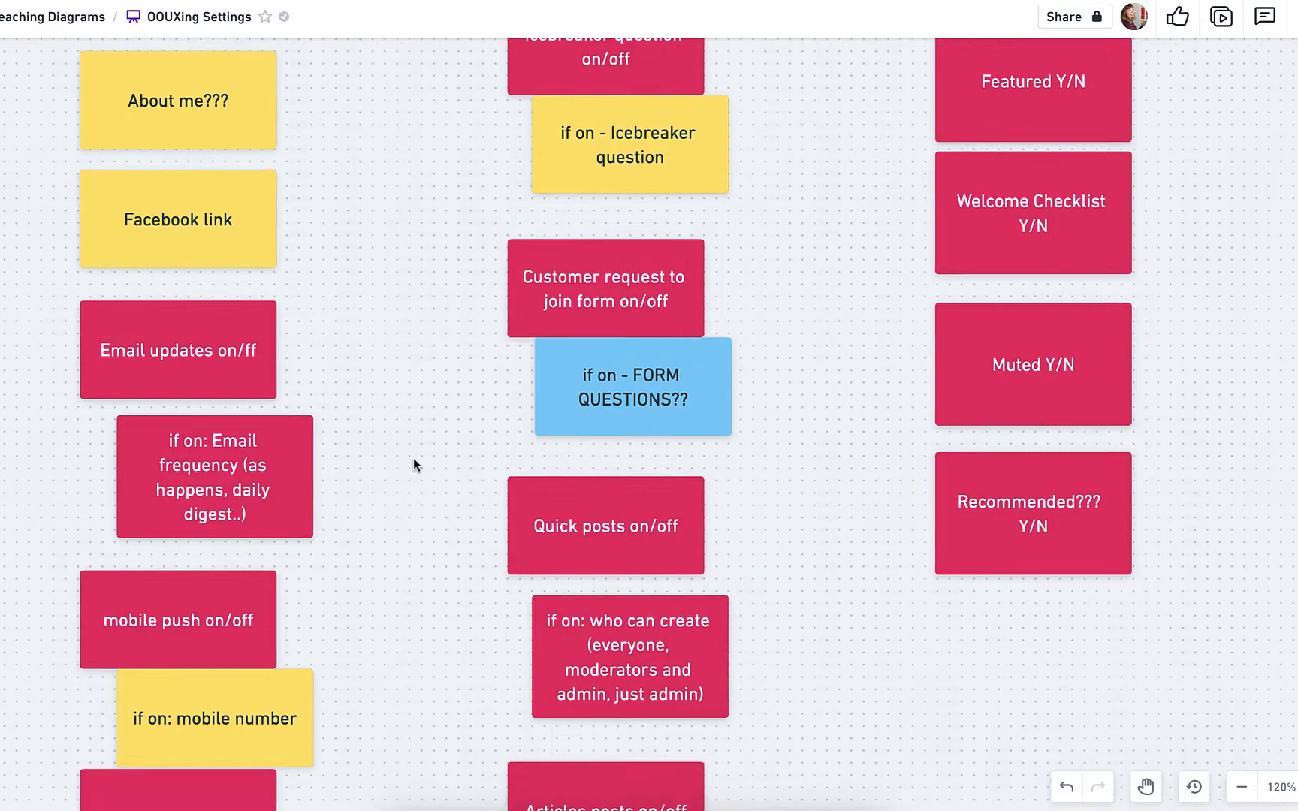
{"action": "scroll", "scroll_direction": "down", "scroll_amount": 3}
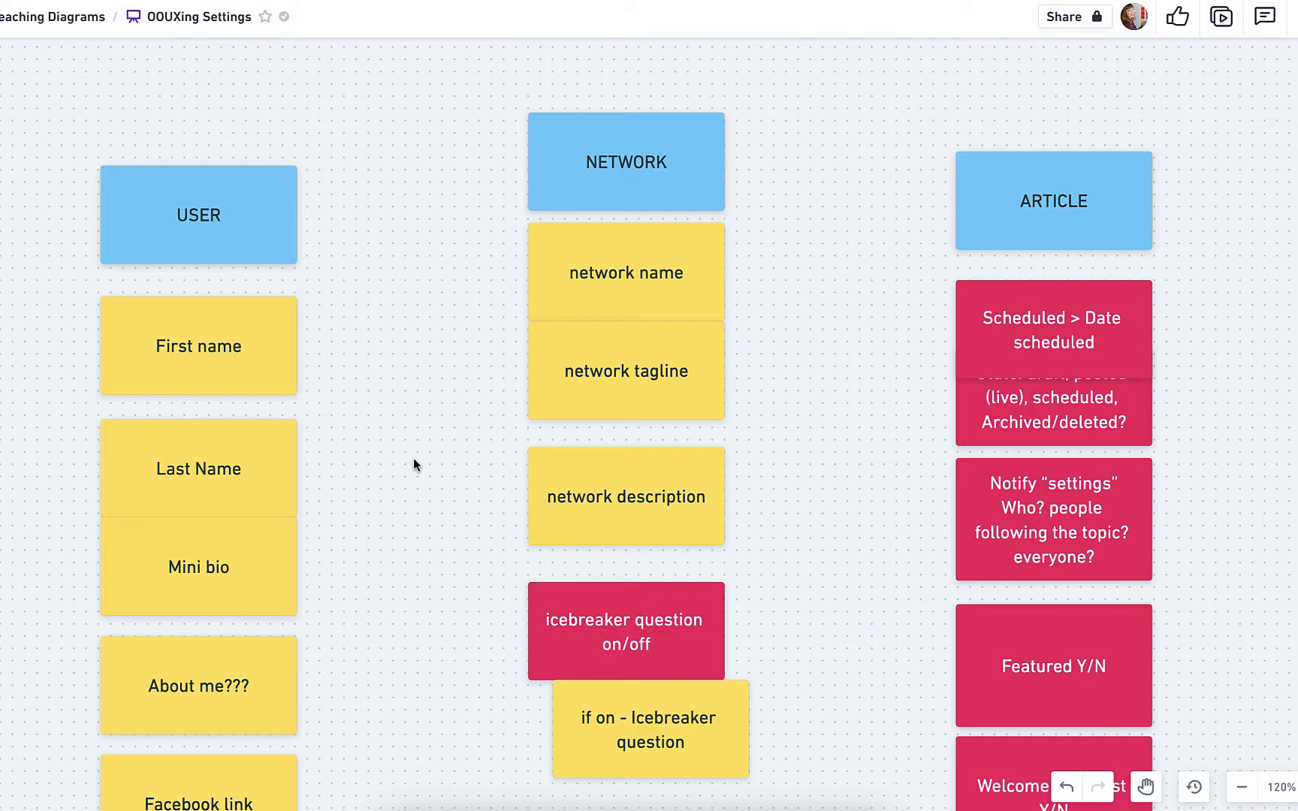
{"action": "scroll", "scroll_direction": "down", "scroll_amount": 3}
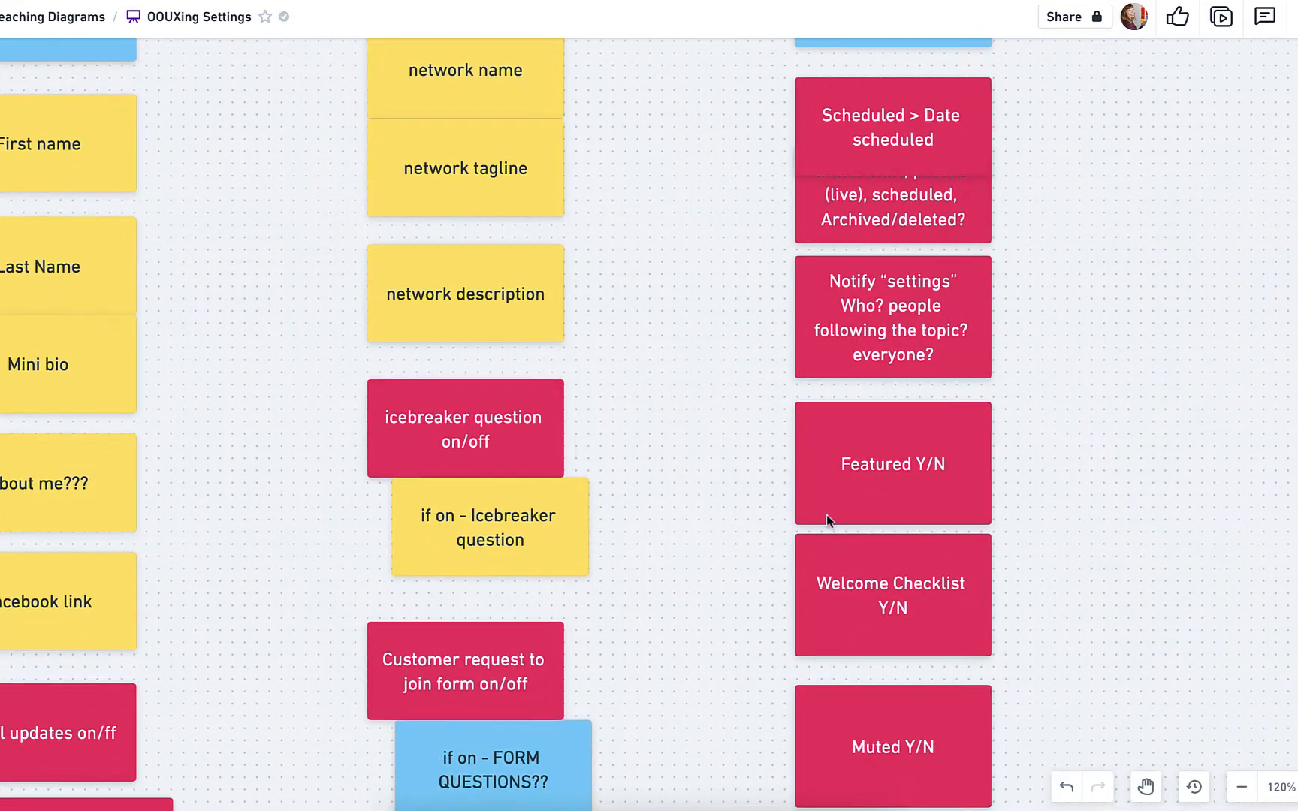
{"action": "left_click", "coordinate": [894, 596]}
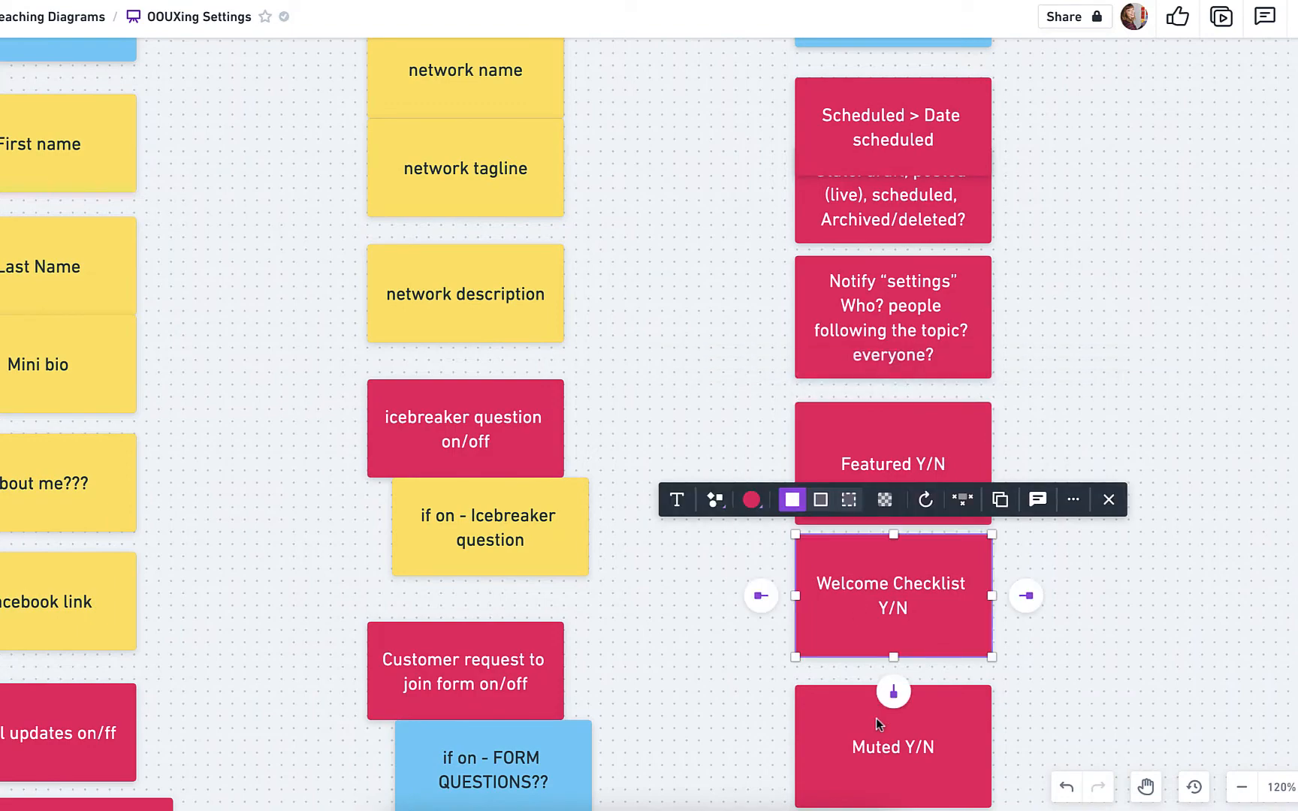
{"action": "scroll", "scroll_direction": "down", "scroll_amount": 3}
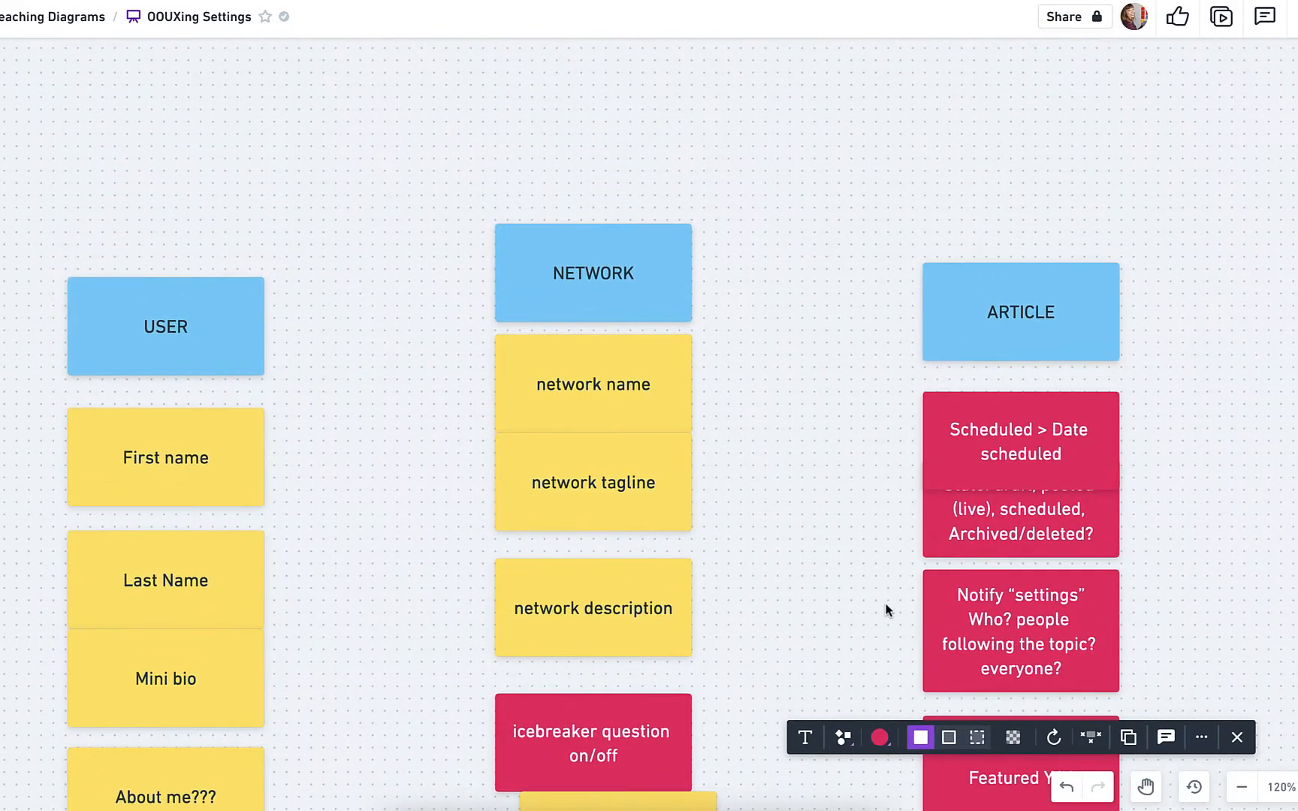
{"action": "left_click", "coordinate": [165, 327]}
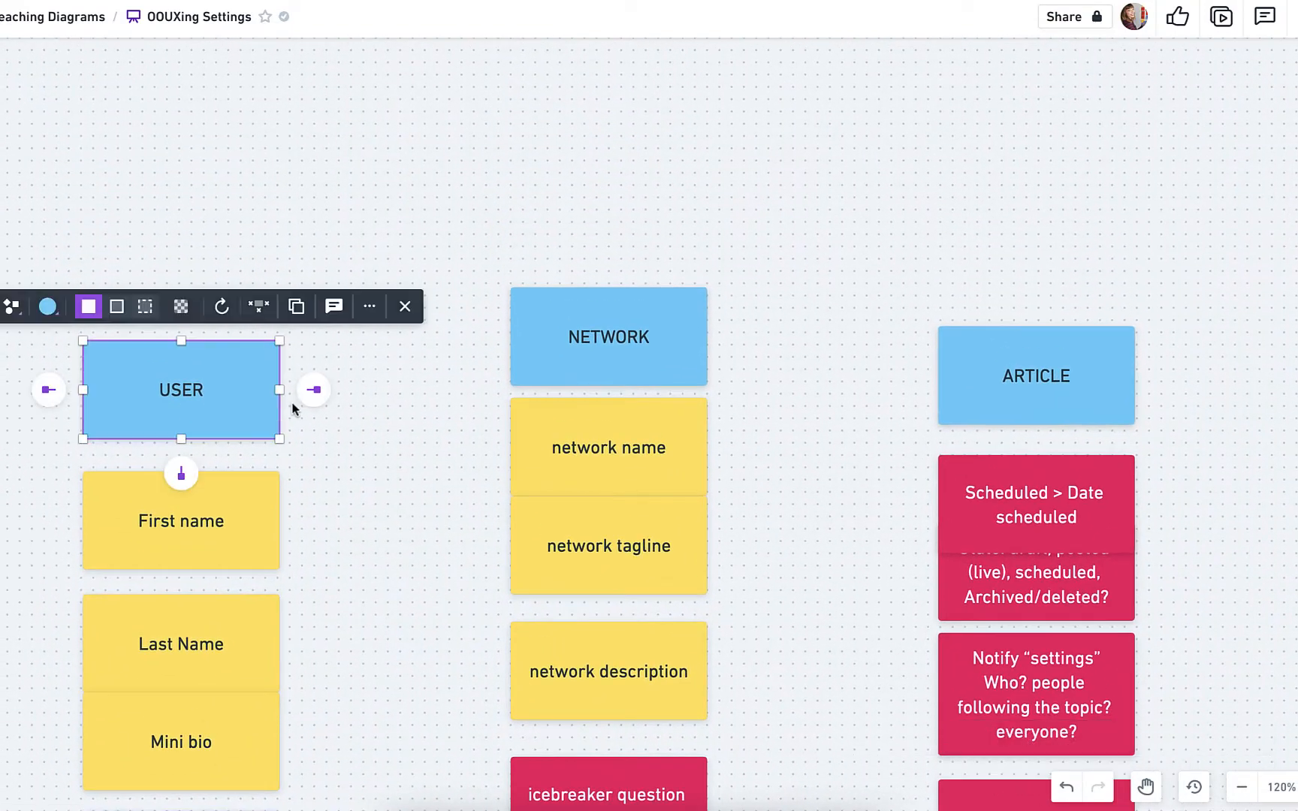
{"action": "left_click", "coordinate": [1036, 376]}
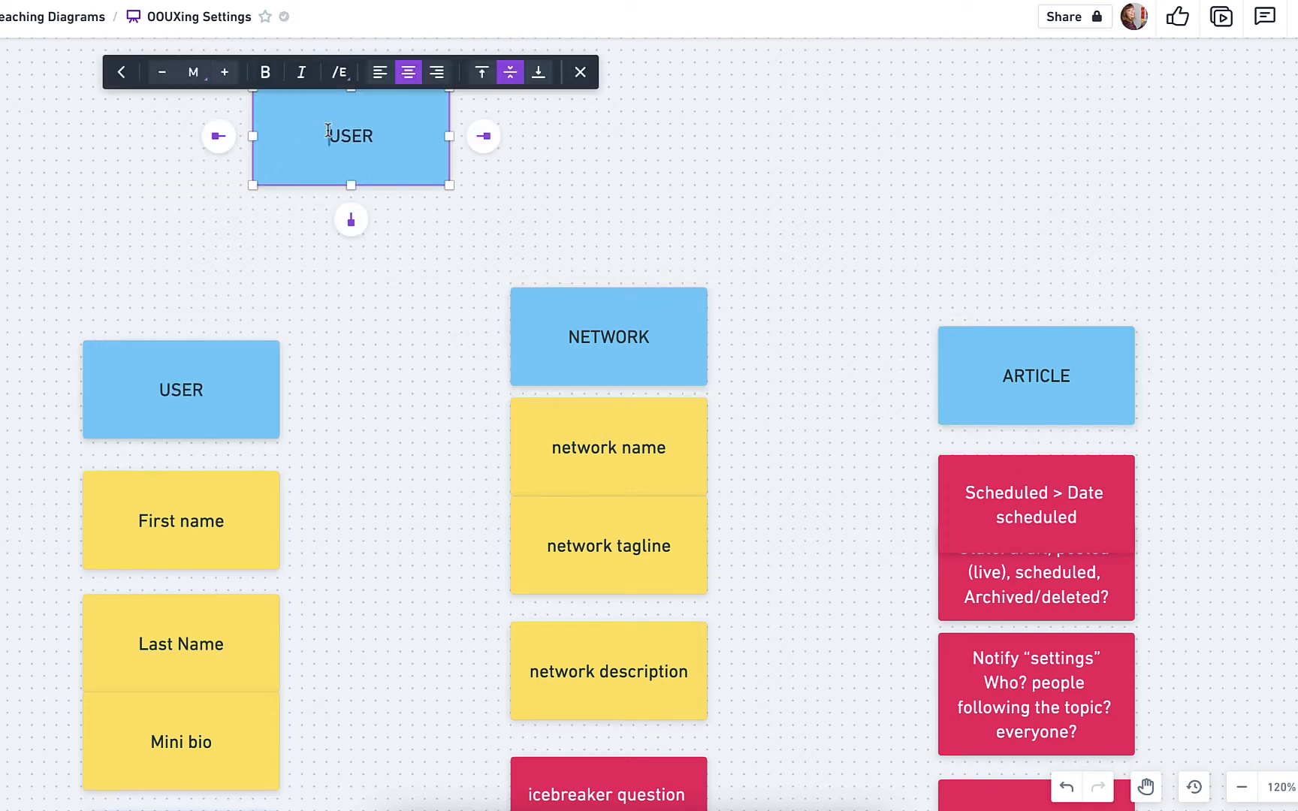
Label the key cards 'OBJECTS in blue', 'Core content in yellow!' and 'Metadata in Pink!!'
{"action": "type", "text": "OBJECTS in blue"}
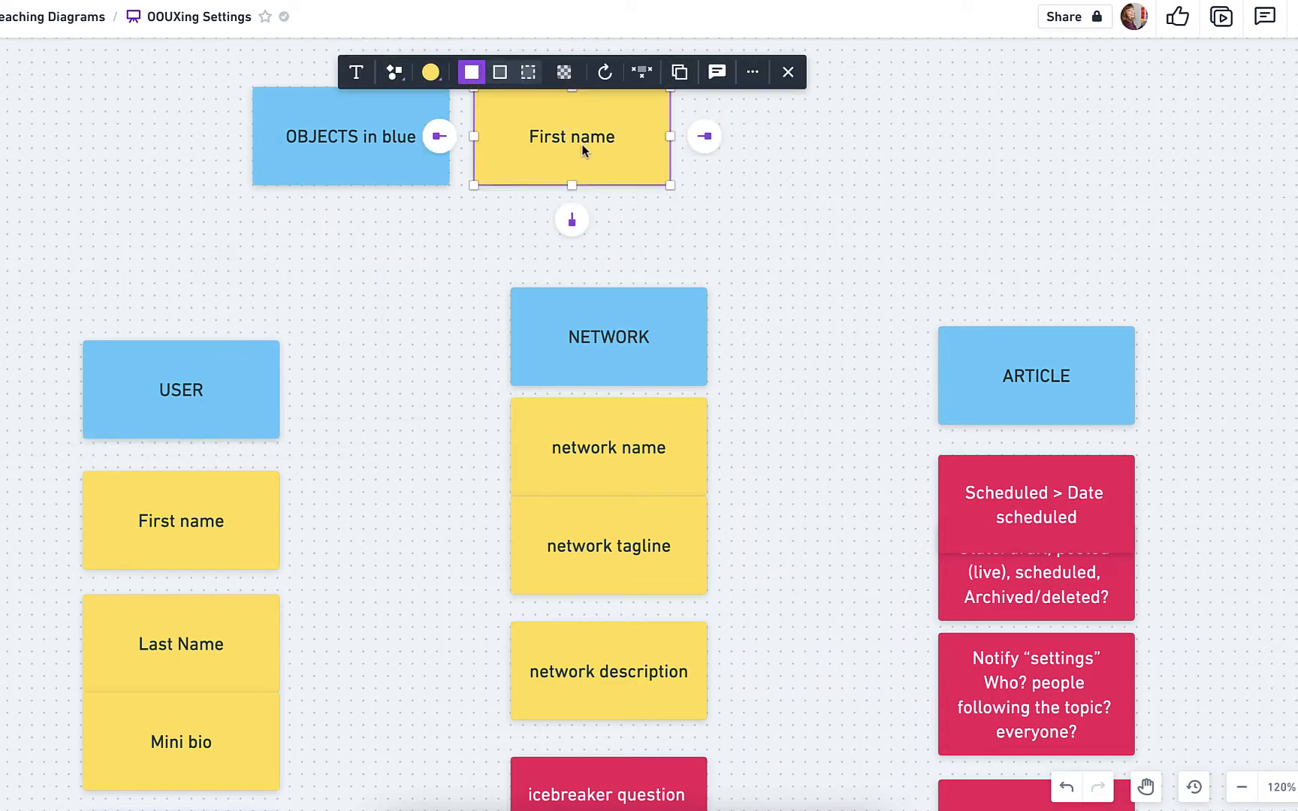
{"action": "type", "text": "Core content"}
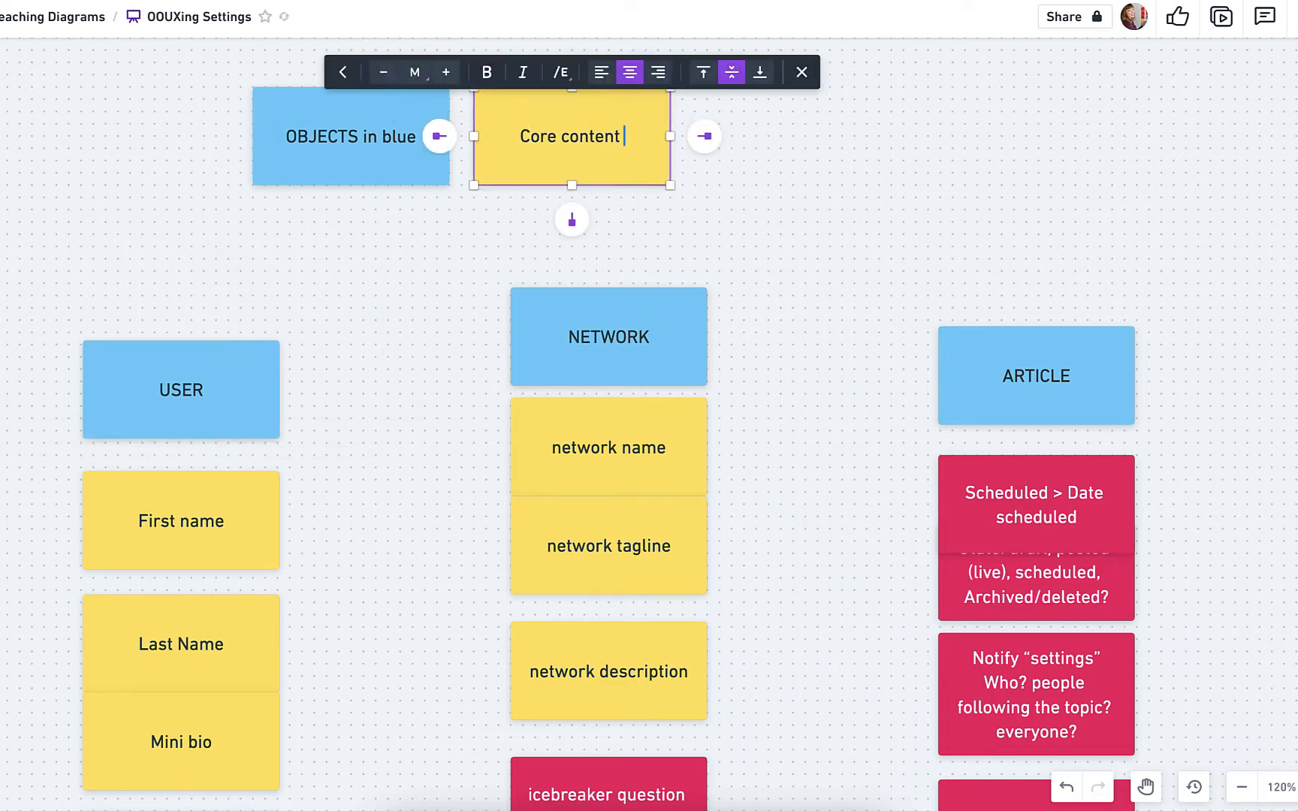
{"action": "type", "text": "in yellow!"}
{"action": "type", "text": "Meta"}
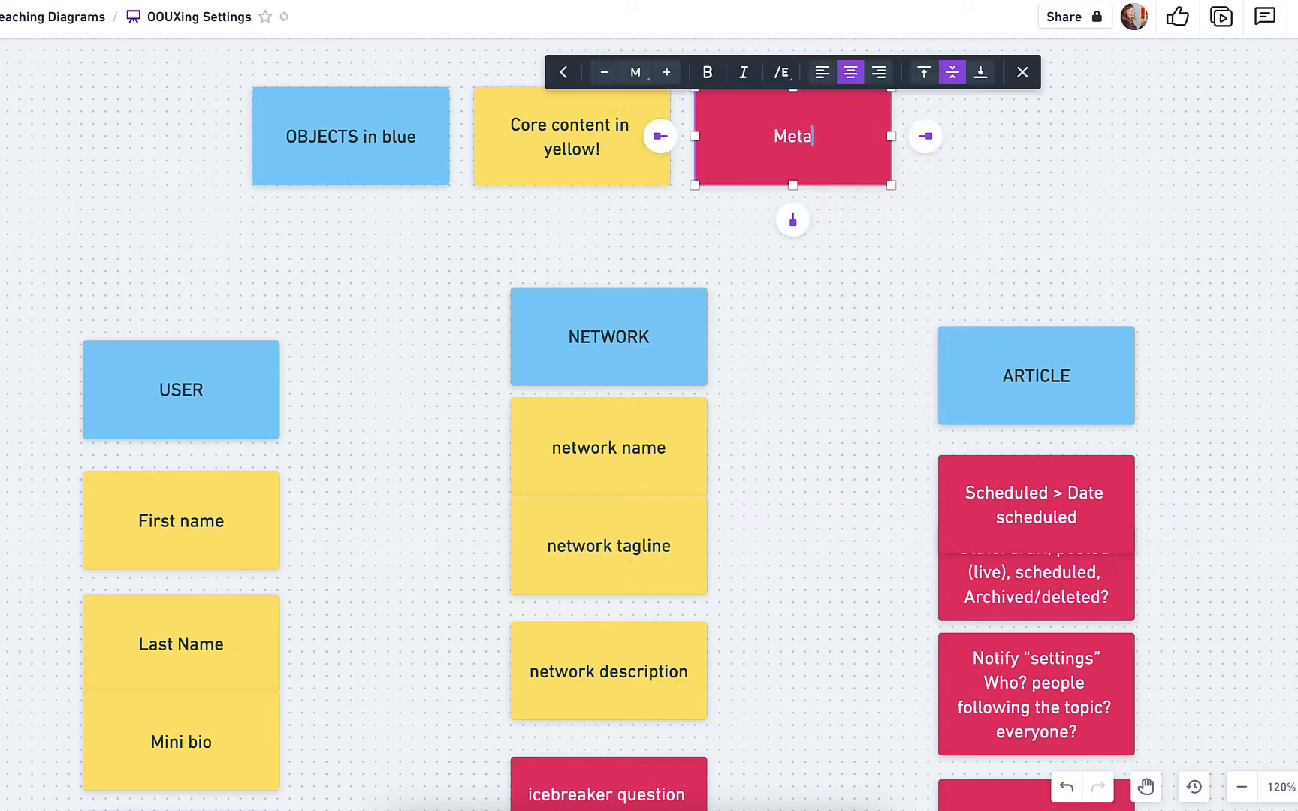
{"action": "type", "text": "data in Pink!!"}
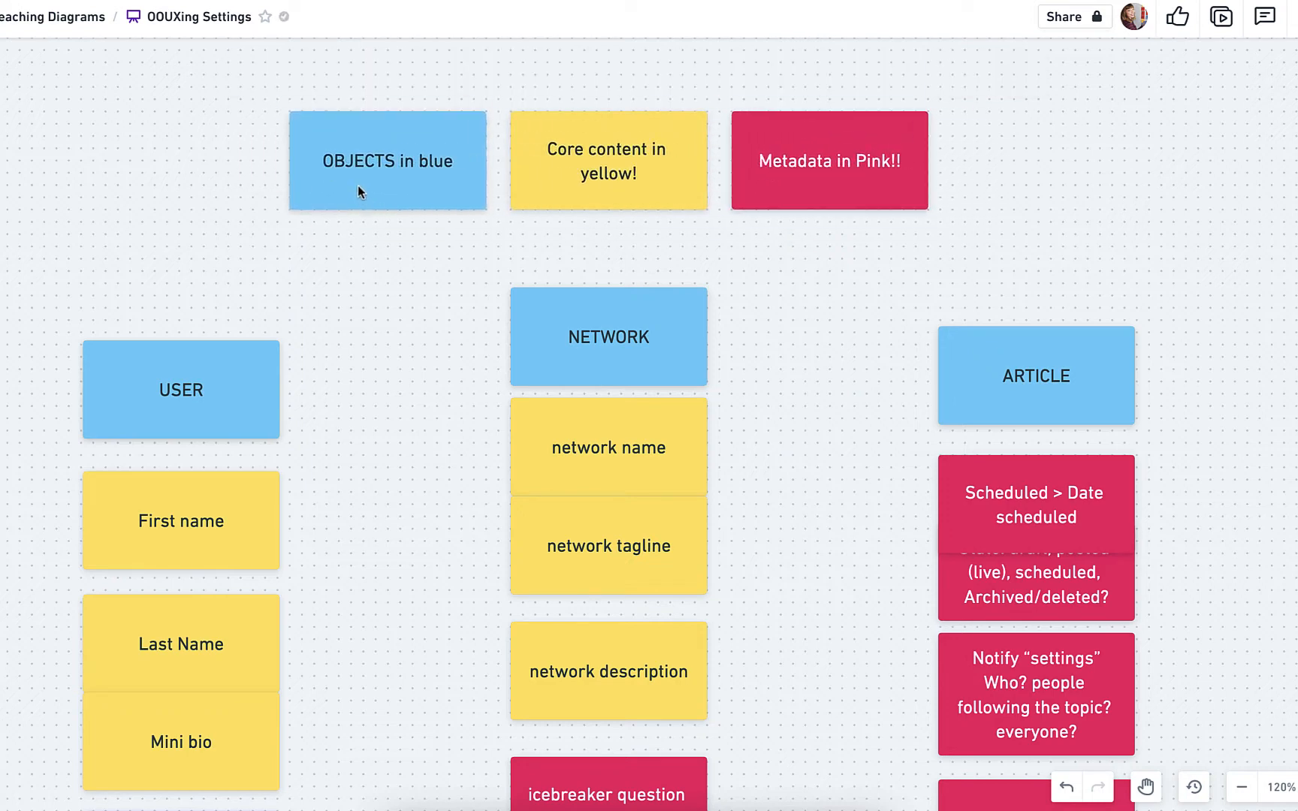
{"action": "mouse_move", "coordinate": [806, 373]}
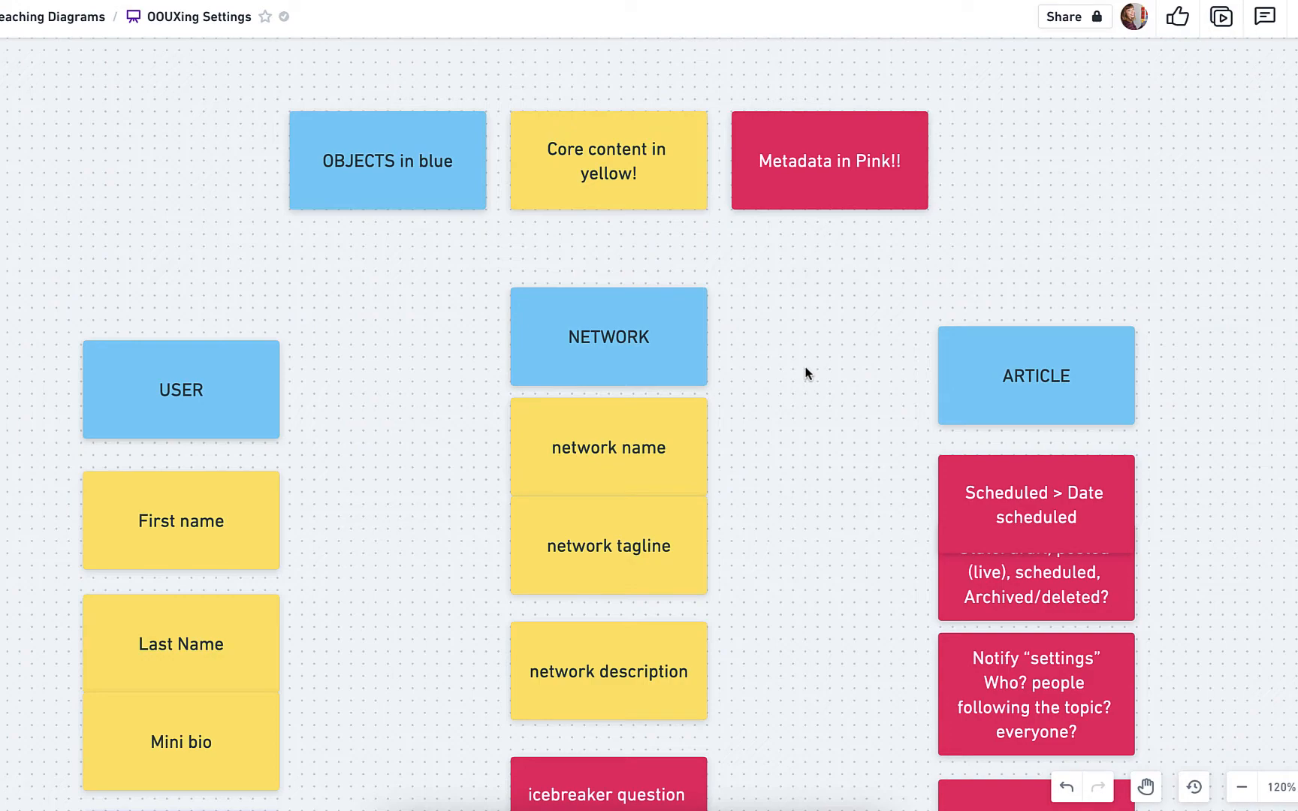
Add pink App, Chat and System Notifications on/off cards beside the Sounds screenshot
{"action": "scroll", "scroll_direction": "down", "scroll_amount": 3}
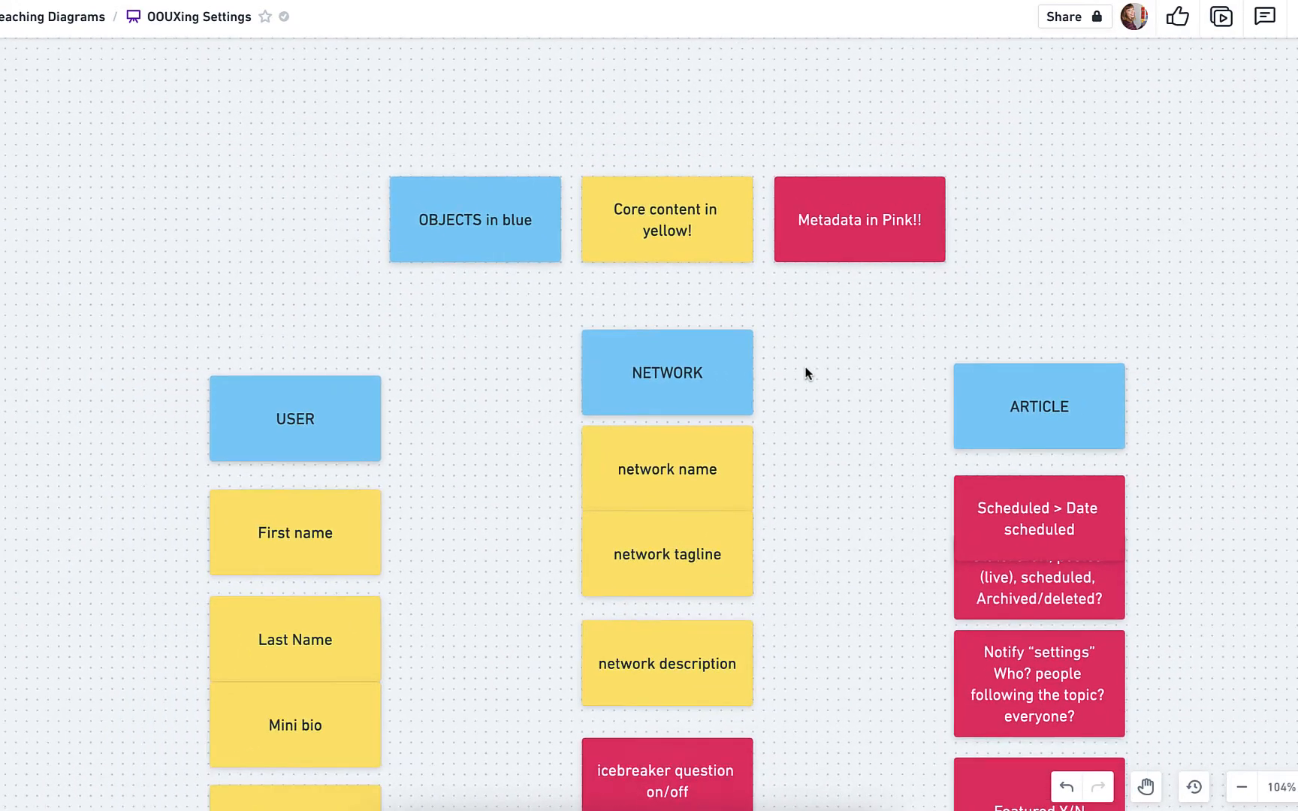
{"action": "scroll", "scroll_direction": "down", "scroll_amount": 3}
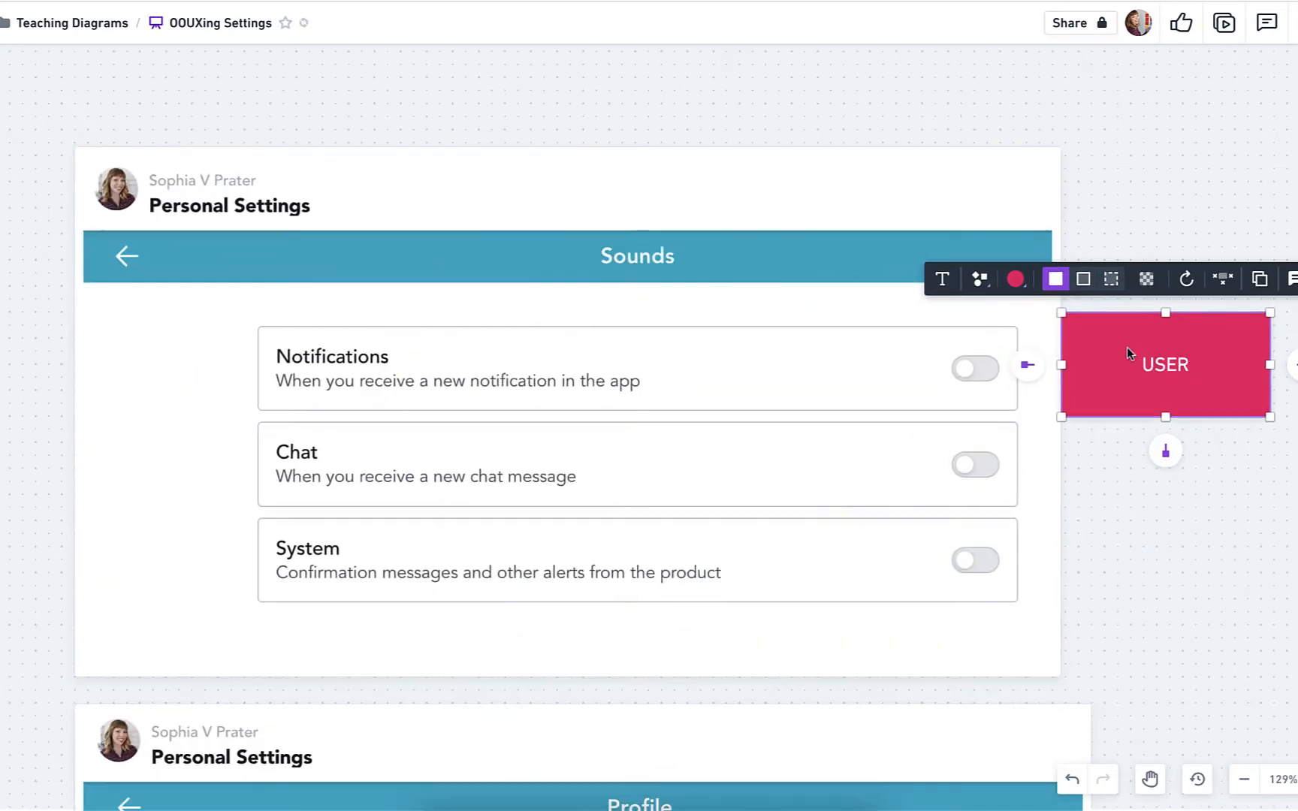
{"action": "type", "text": "Notifications on/off"}
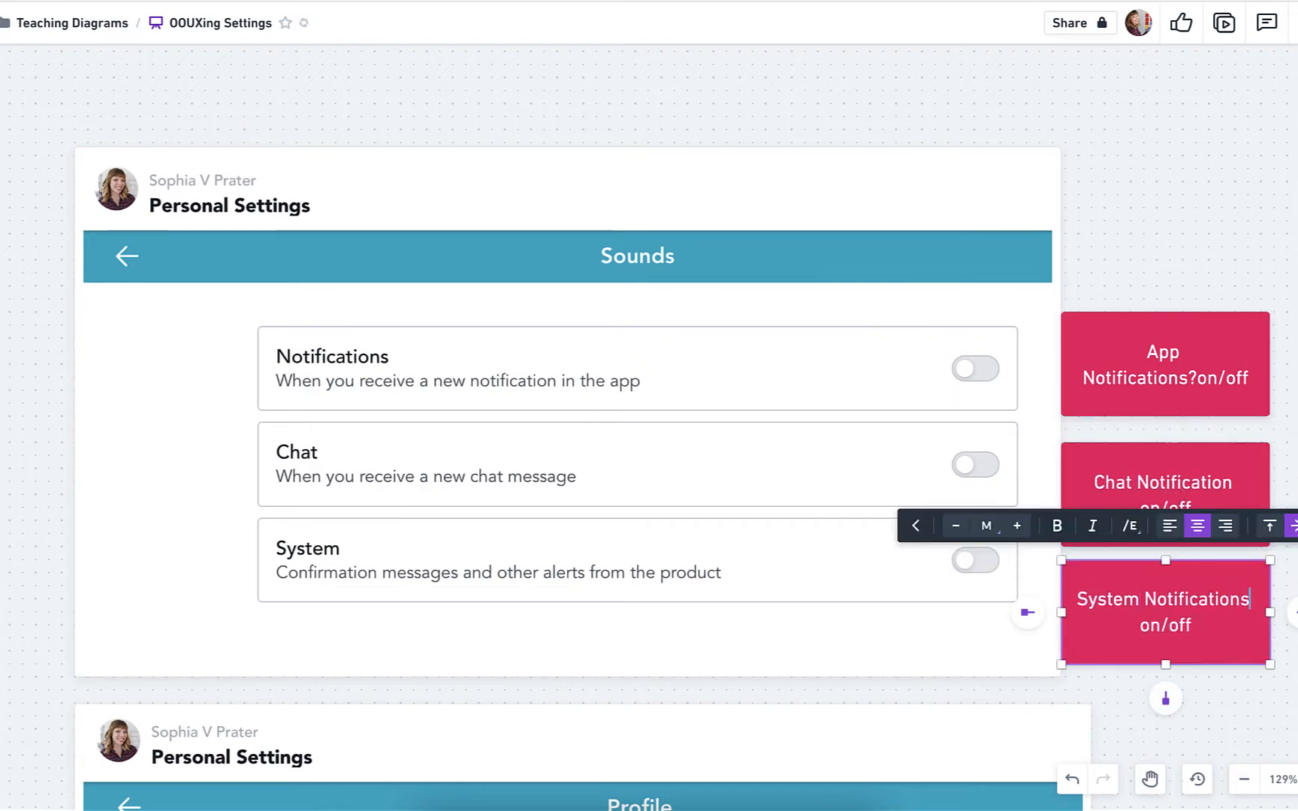
Scroll down the board to the Profile and Notifications screenshots
{"action": "scroll", "scroll_direction": "down", "scroll_amount": 3}
{"action": "type", "text": "La"}
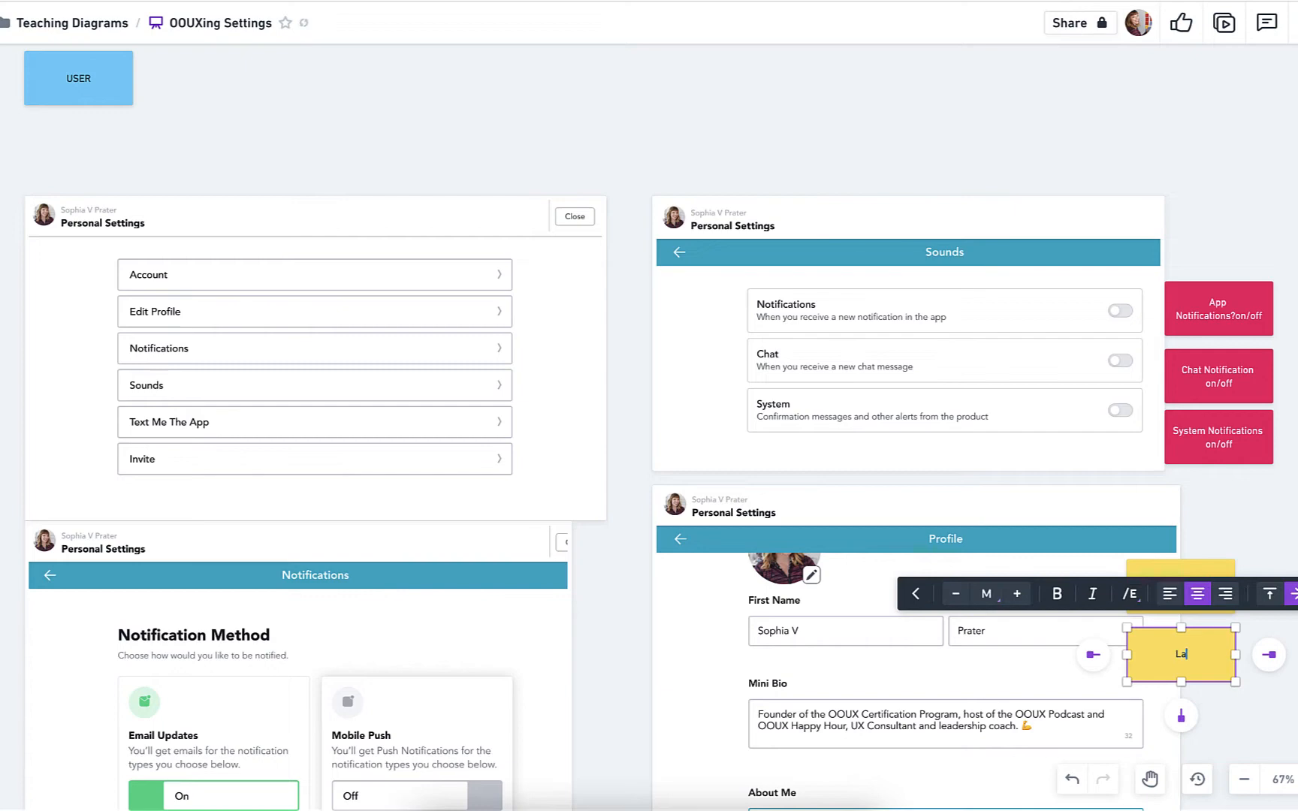
{"action": "scroll", "scroll_direction": "down", "scroll_amount": 3}
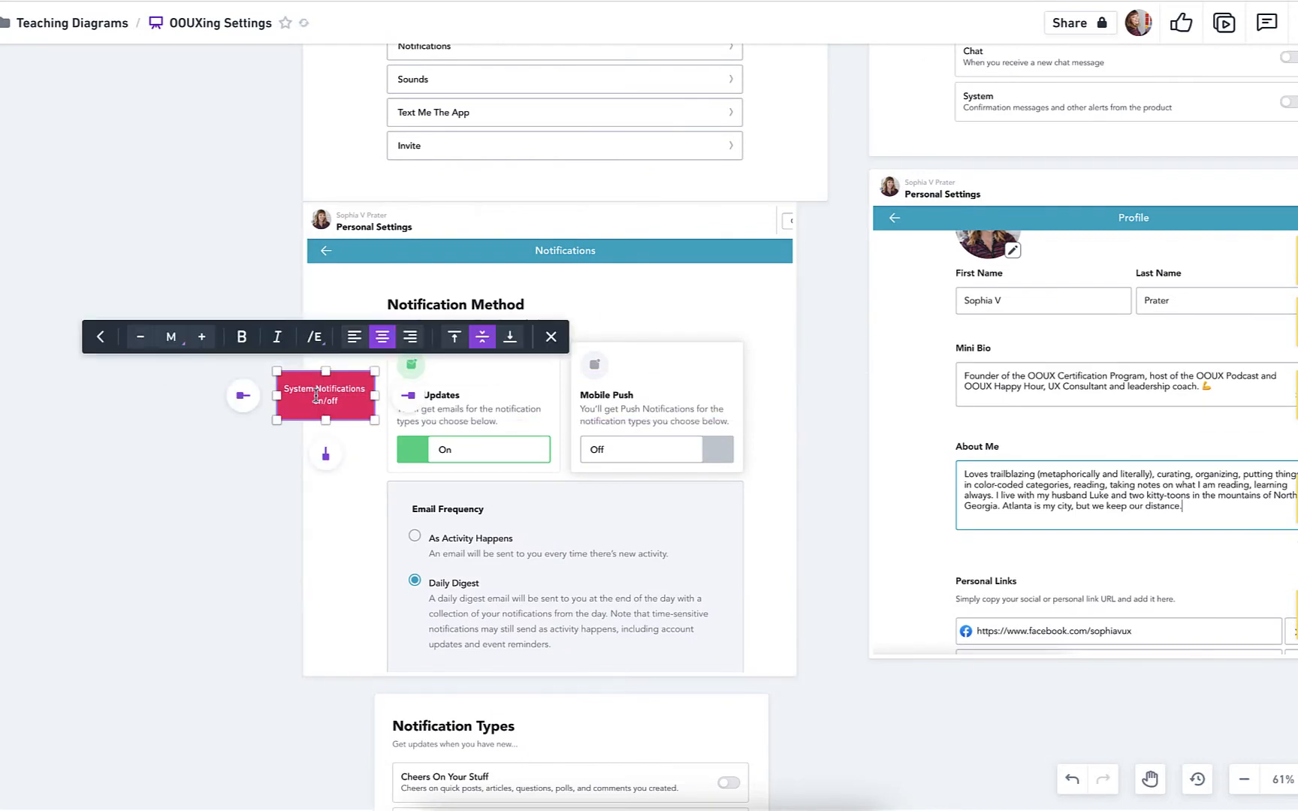
Relabel the pink card beside Email Updates as 'Email updates on/off'
{"action": "left_click", "coordinate": [551, 337]}
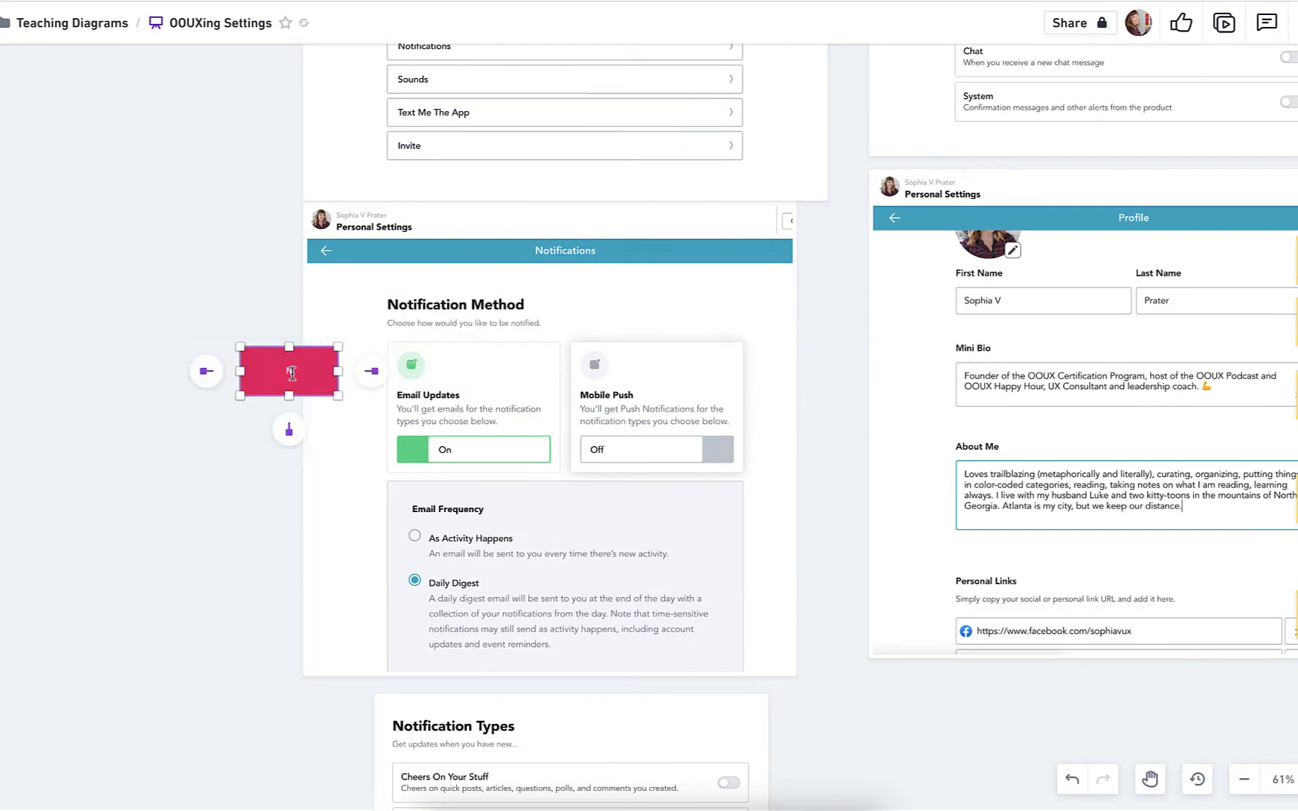
{"action": "type", "text": "Email updates on/"}
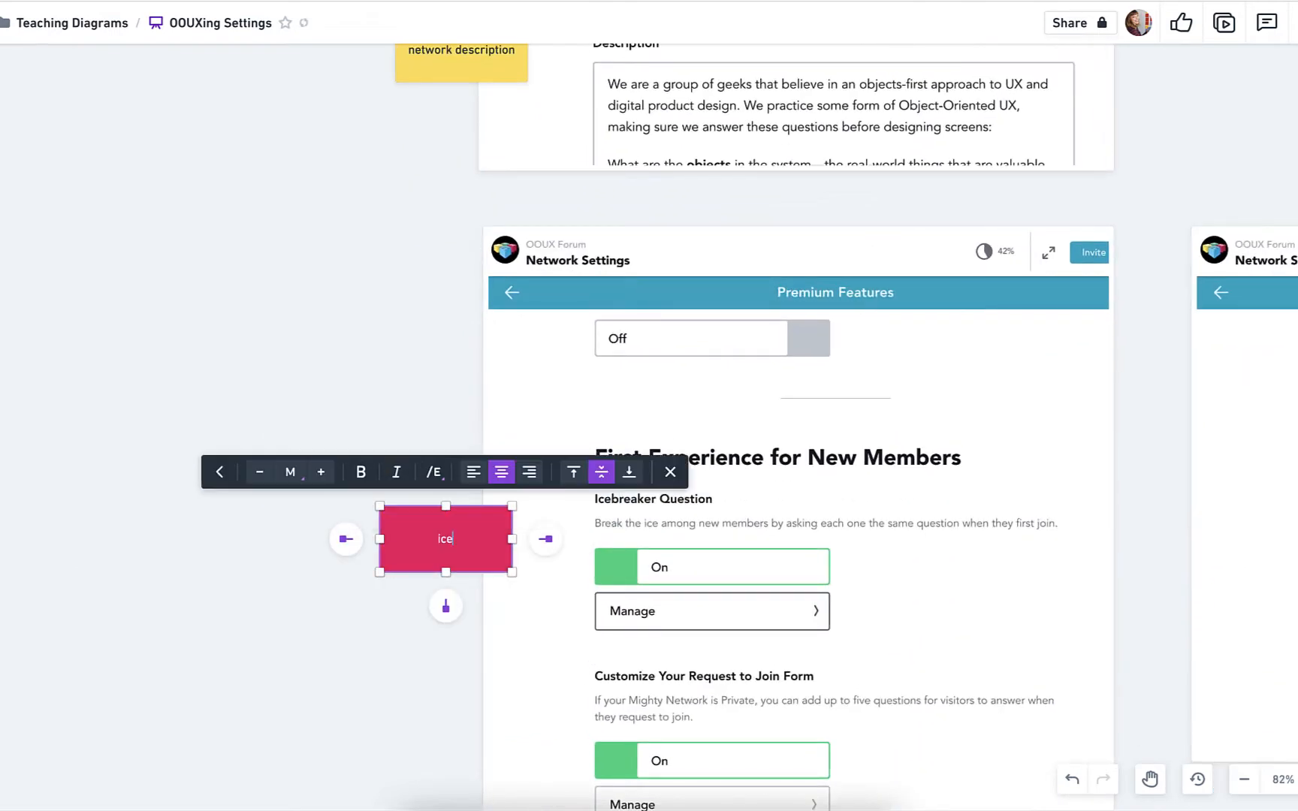
Add 'icebreaker question on/off' and 'if on - FORM' cards beside the Network Settings screenshot
{"action": "type", "text": "icebreaker question on/off"}
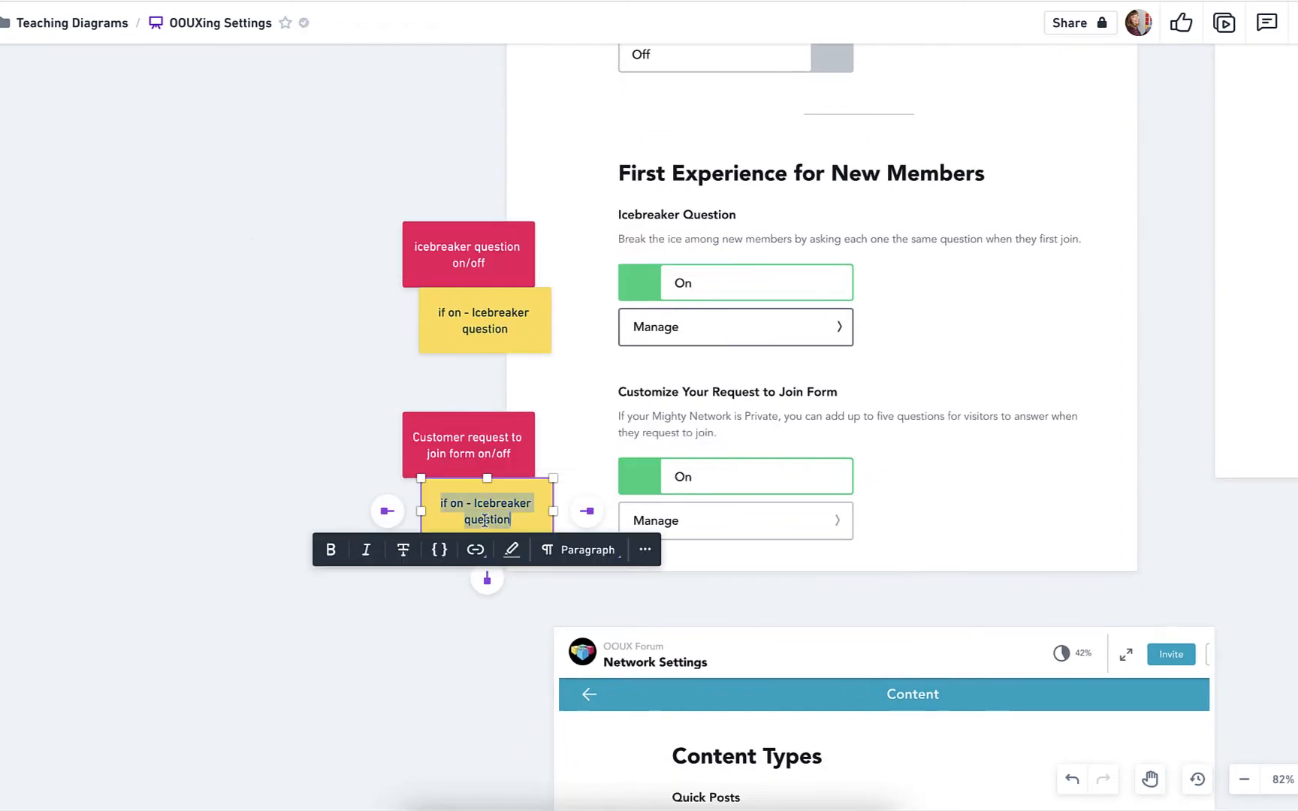
{"action": "type", "text": "if on - FORM"}
{"action": "type", "text": "NETWORK-WIDE MESSAGE ("}
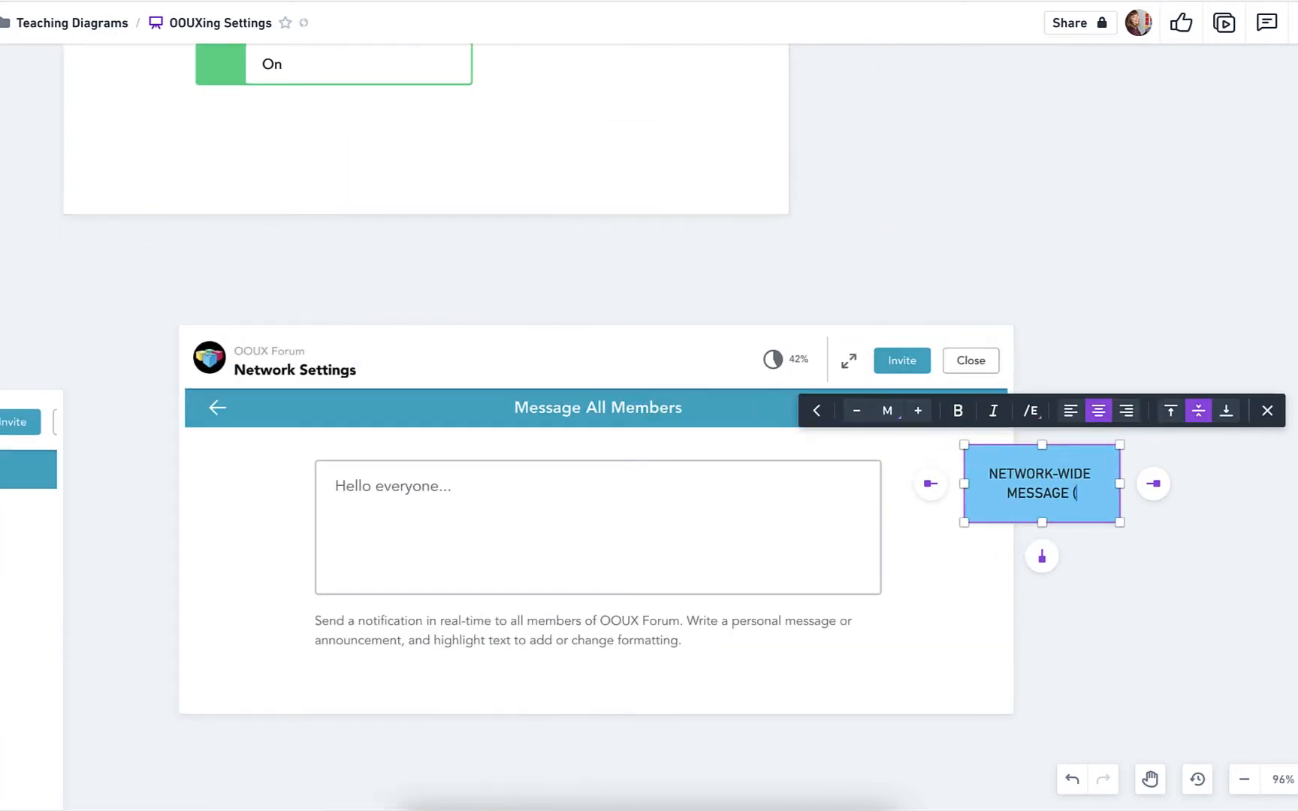
Finish the '(to show in Notifications)' message card and add a 'Quick posts' card
{"action": "type", "text": "to show in Notifications)"}
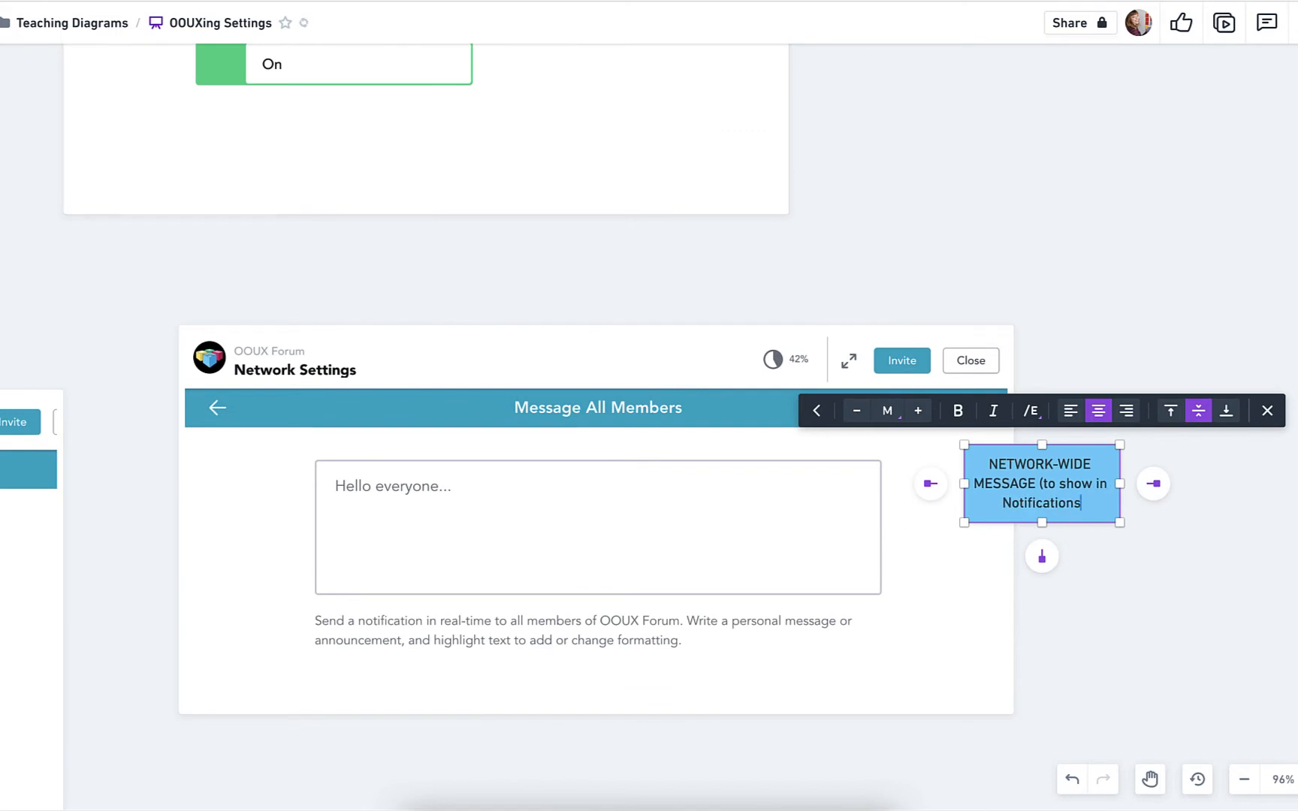
{"action": "type", "text": "? Creating a NOTI"}
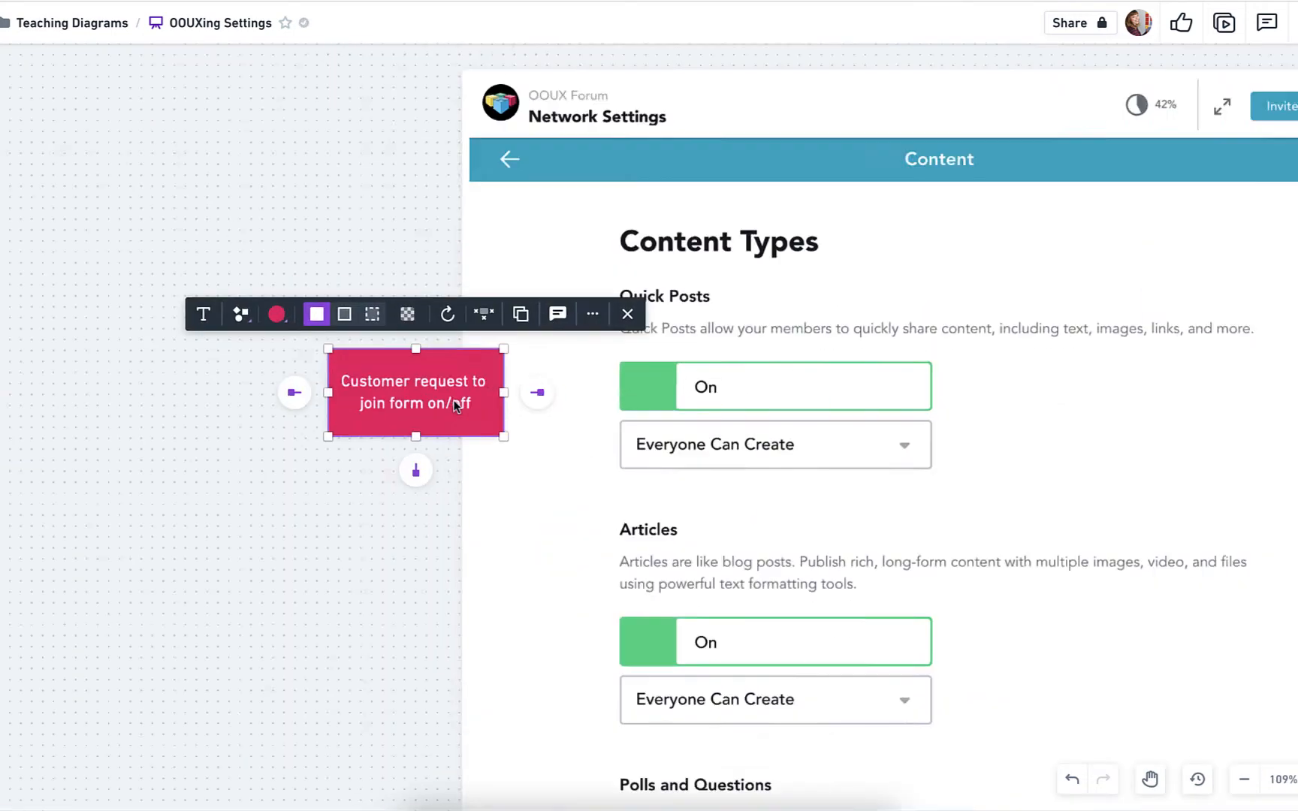
{"action": "type", "text": "Quick posts"}
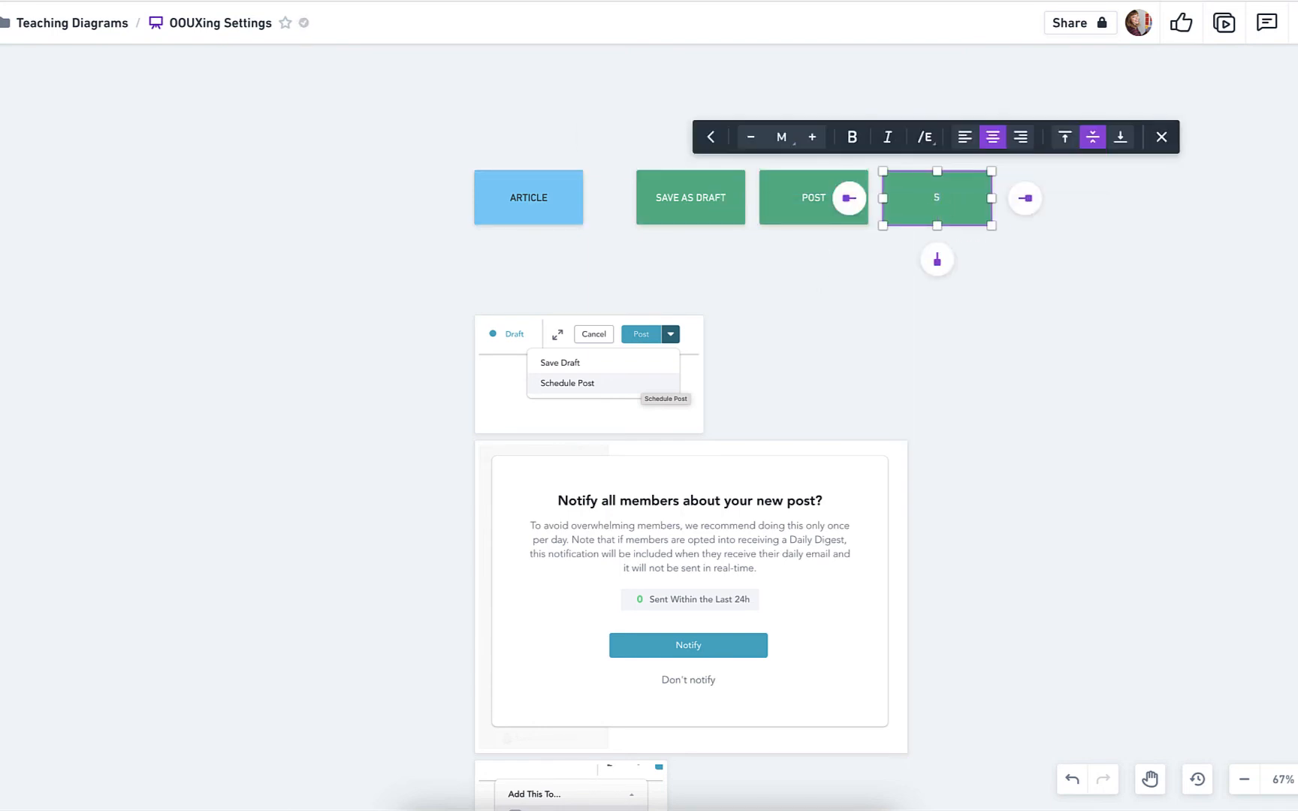
Add a green 'Schedule post' card and a pink 'State: draft, posted (live), scheduled, Archived' card
{"action": "type", "text": "Scedule post"}
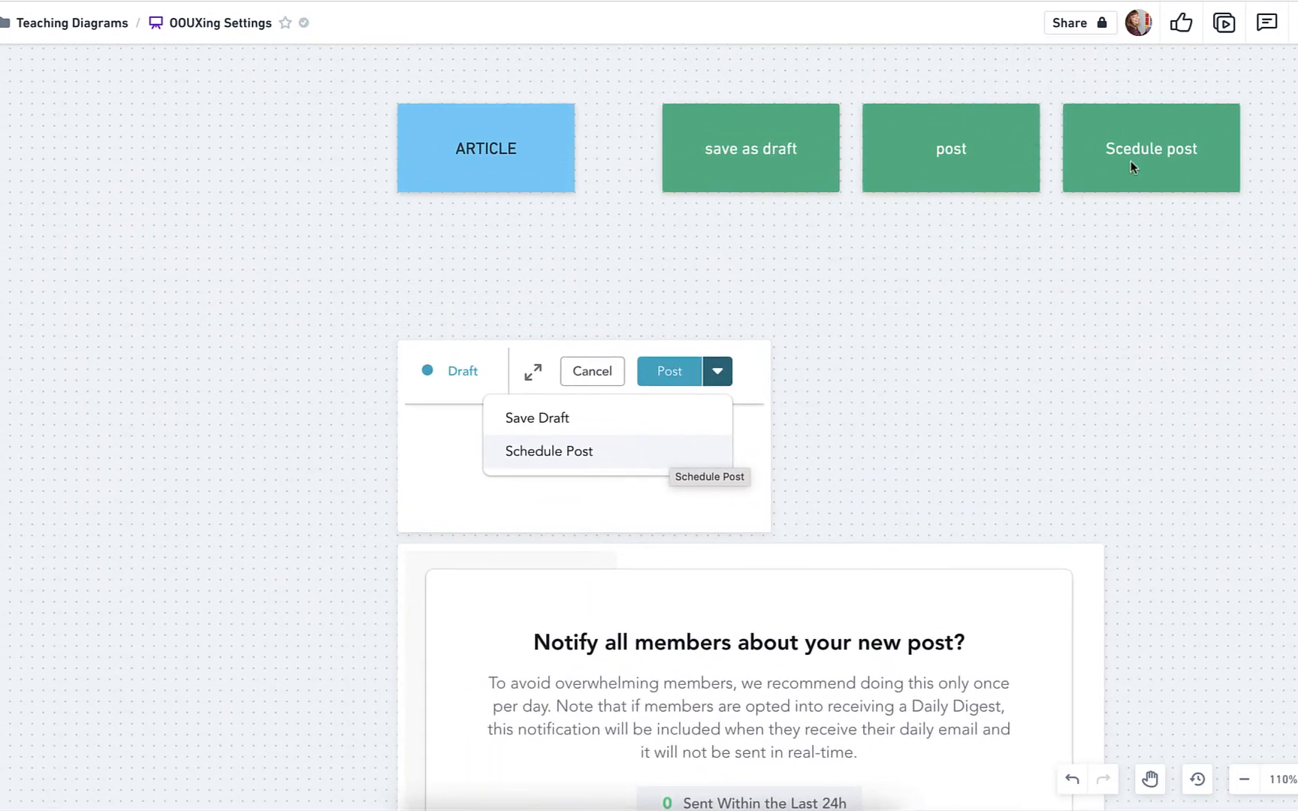
{"action": "right_click", "coordinate": [1131, 166]}
{"action": "type", "text": "State"}
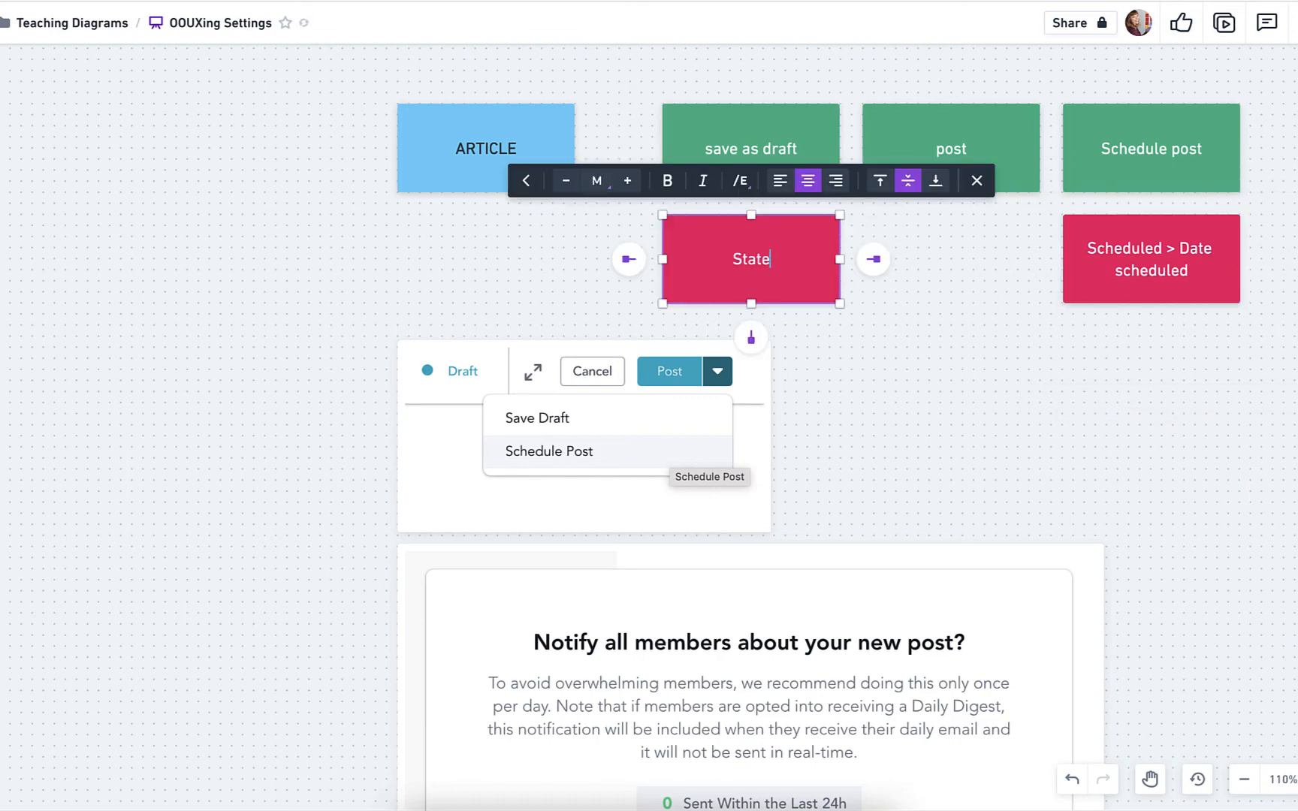
{"action": "type", "text": ": draft, posted (live"}
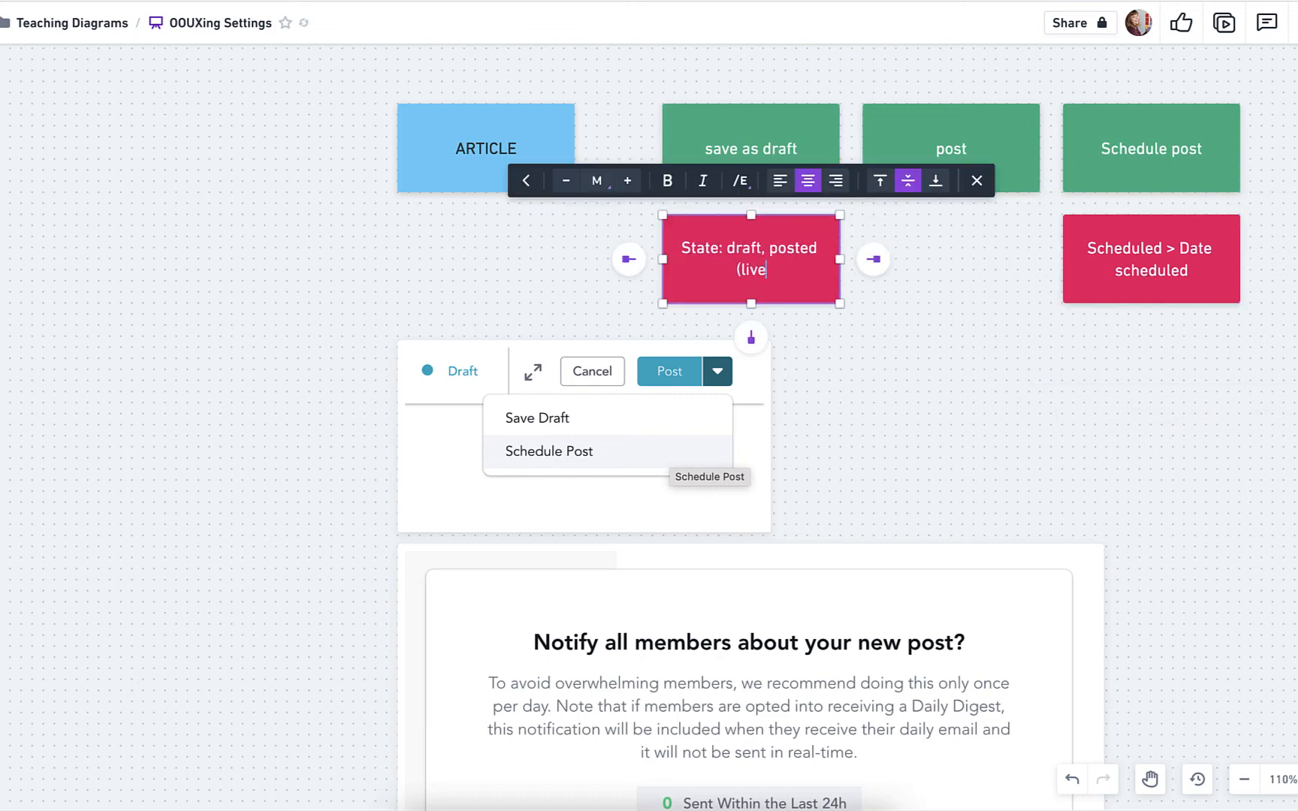
{"action": "type", "text": ", scheduled, Archived/deleat"}
{"action": "type", "text": "Notify all"}
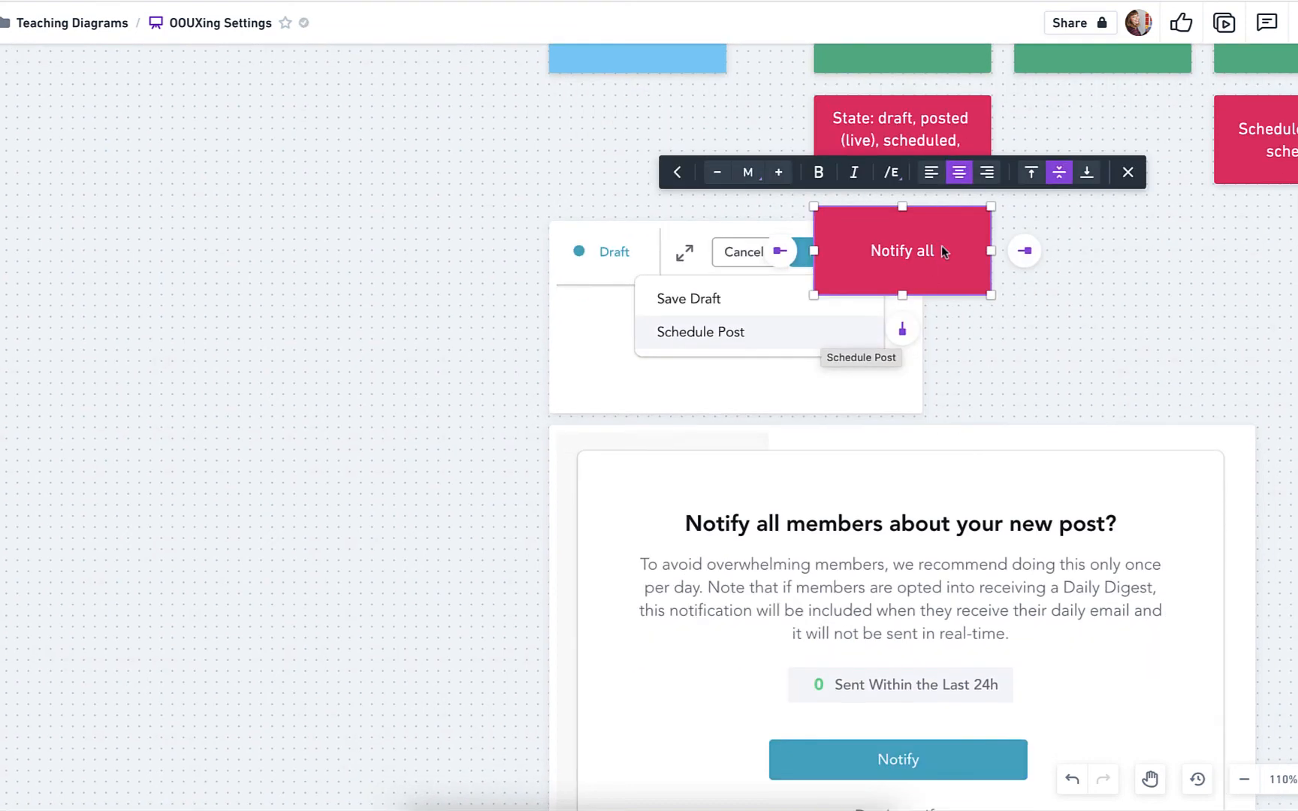
Add a pink 'Notify "settings" Who? people following' card
{"action": "type", "text": "\"settings\""}
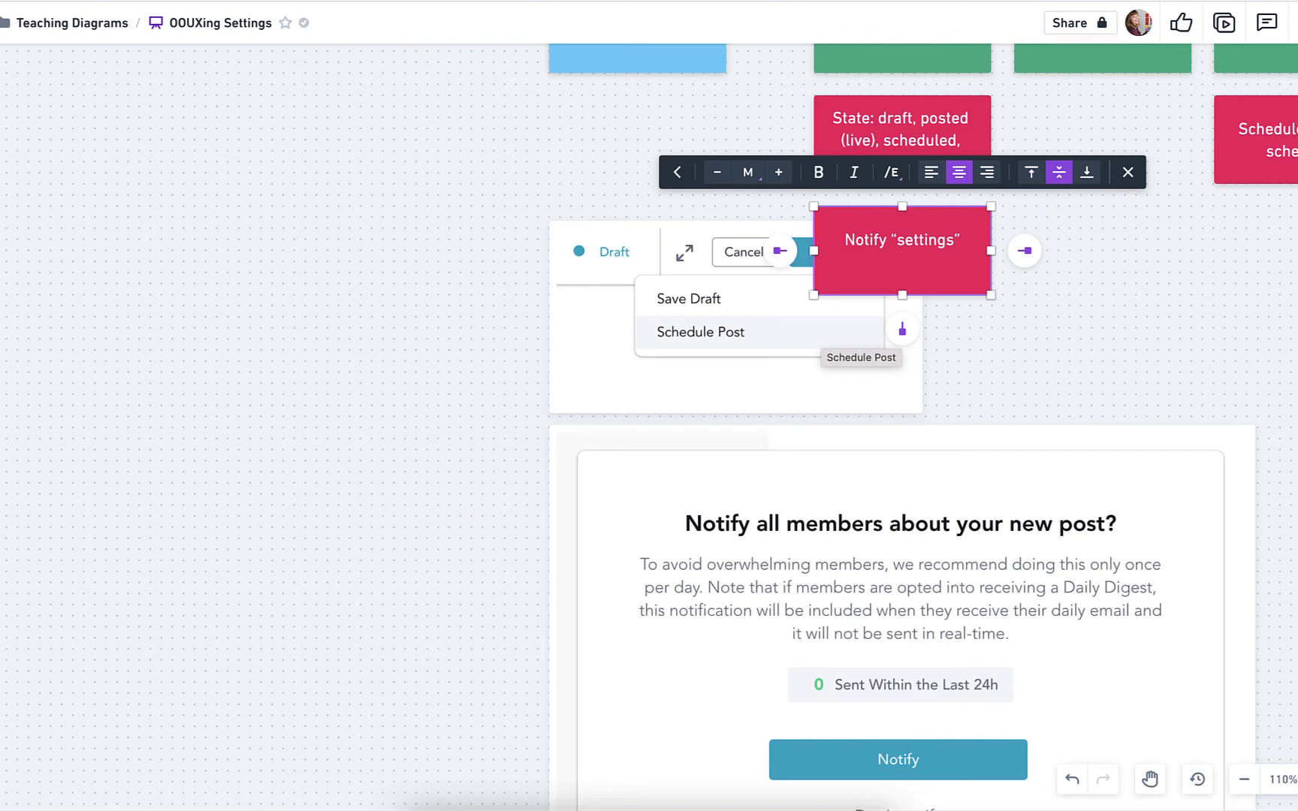
{"action": "type", "text": "Who?"}
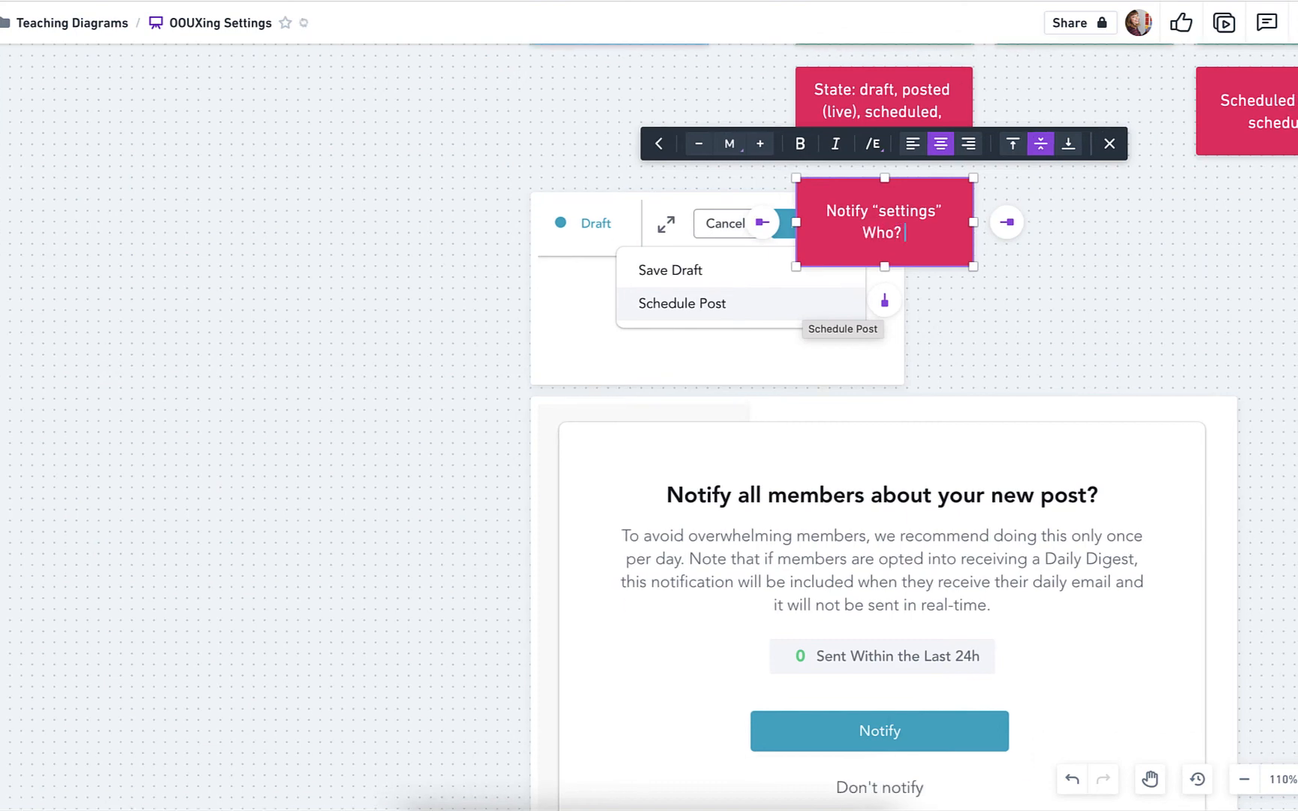
{"action": "type", "text": "people following the too"}
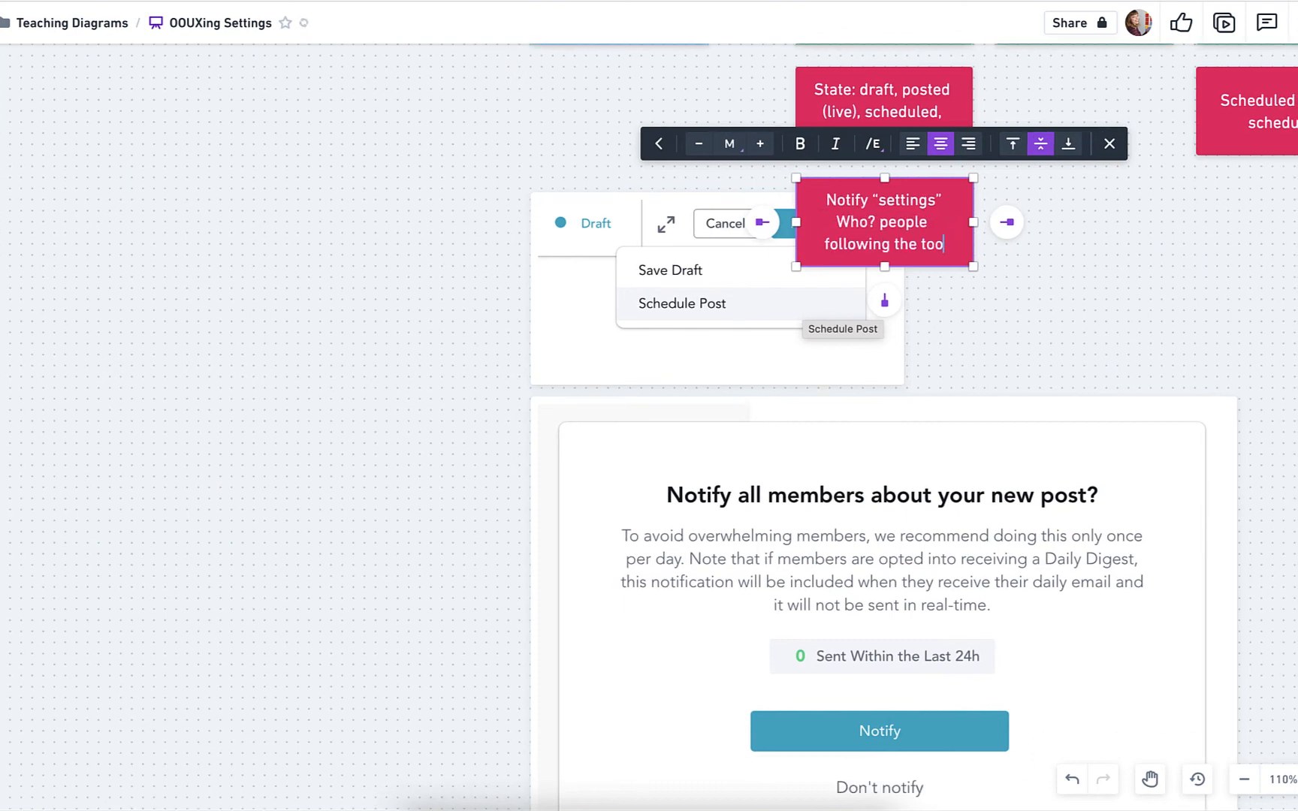